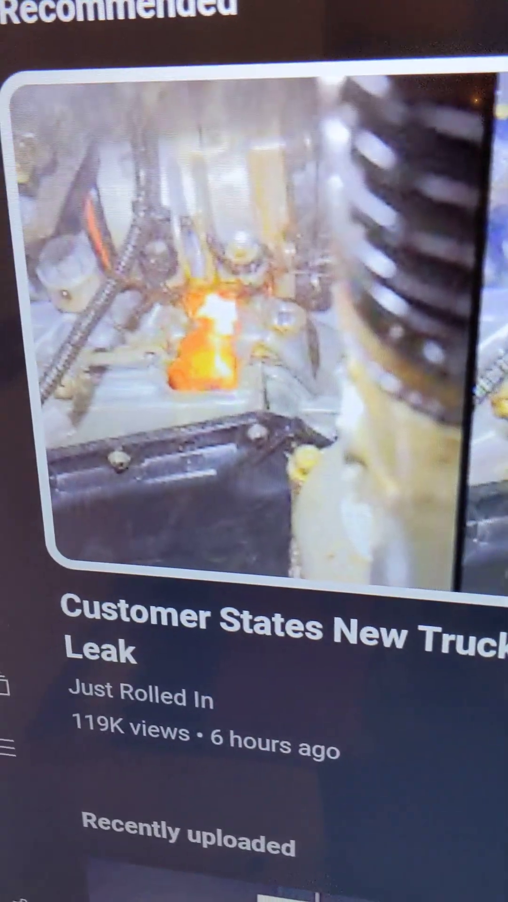
scroll("down", 3)
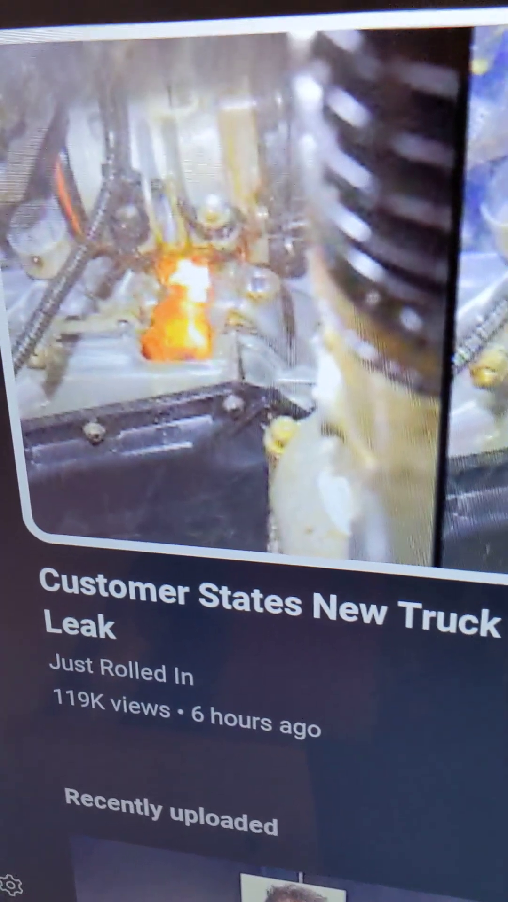